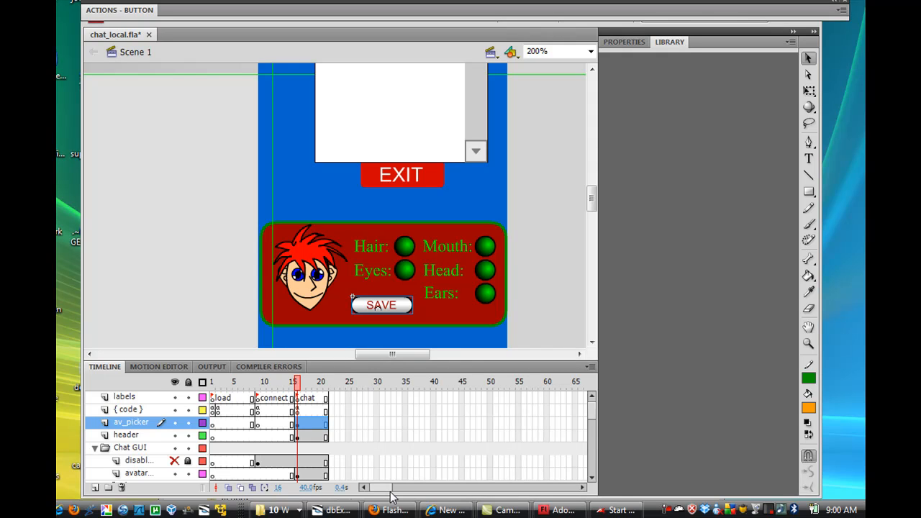
mouse_move(518, 426)
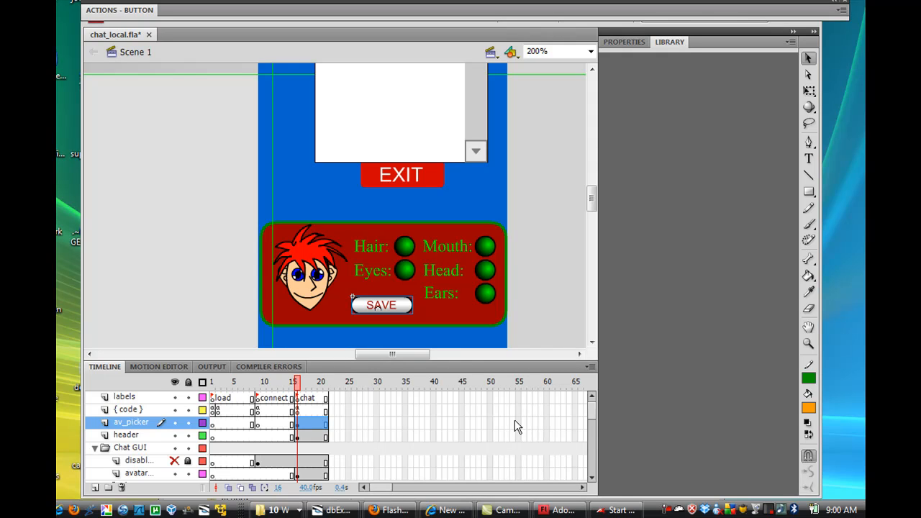
mouse_move(161, 323)
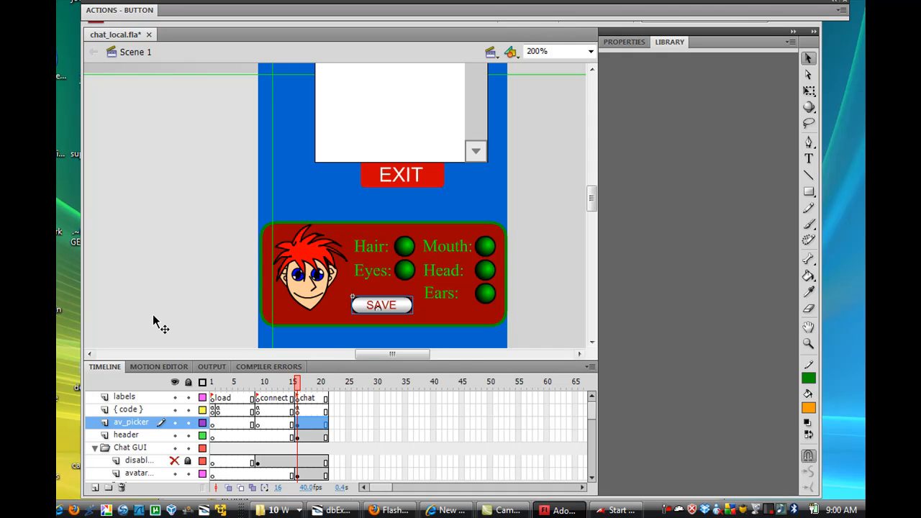
mouse_move(265, 409)
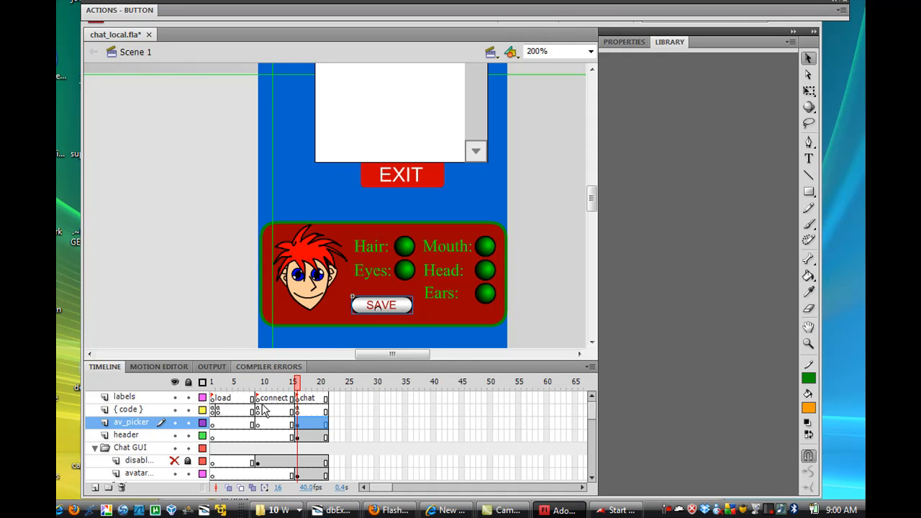
mouse_move(259, 416)
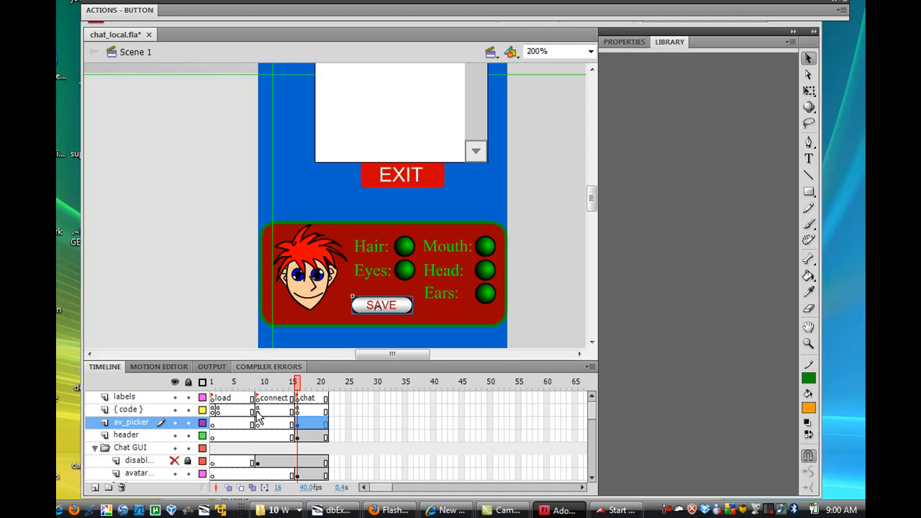
mouse_move(284, 403)
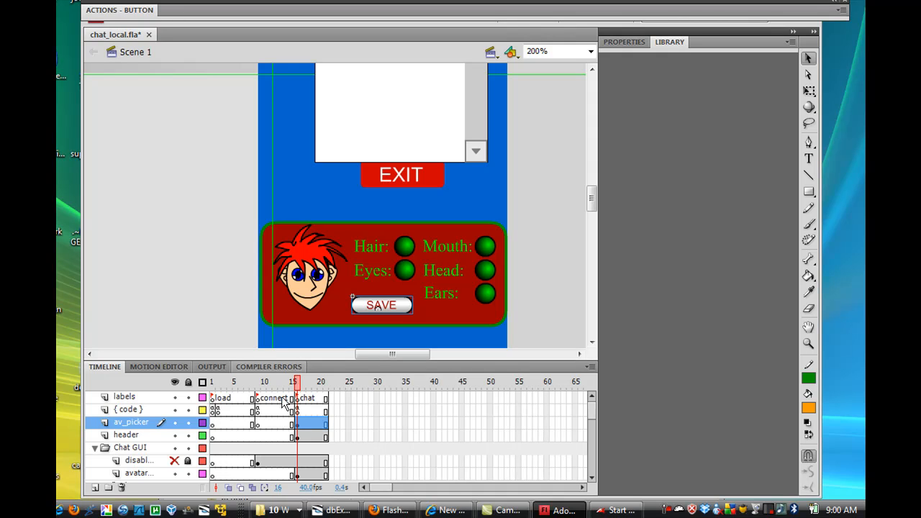
Step: Open the code keyframe's ActionScript and set the editor font size to 14
left_click(257, 409)
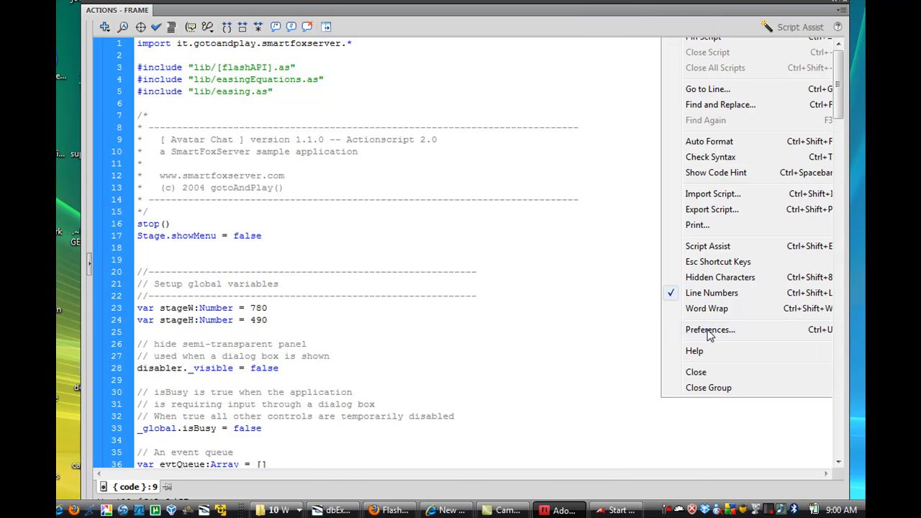
left_click(709, 329)
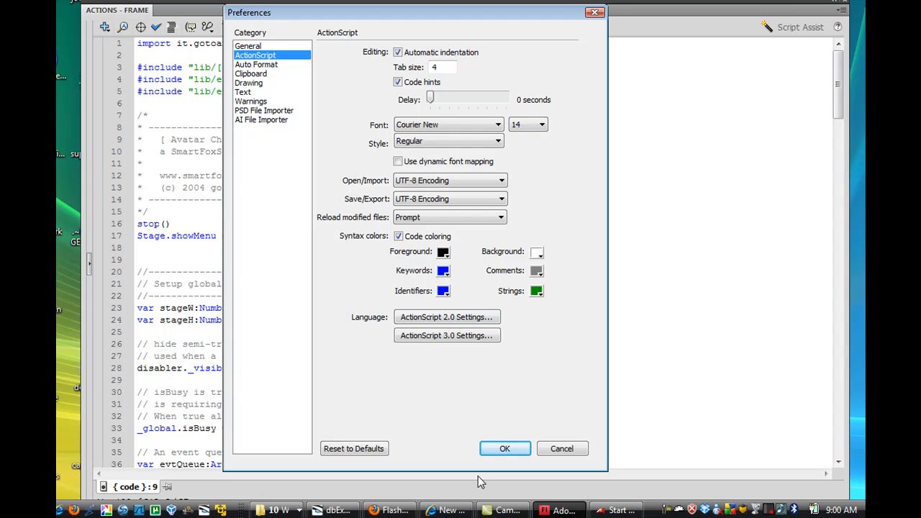
left_click(504, 448)
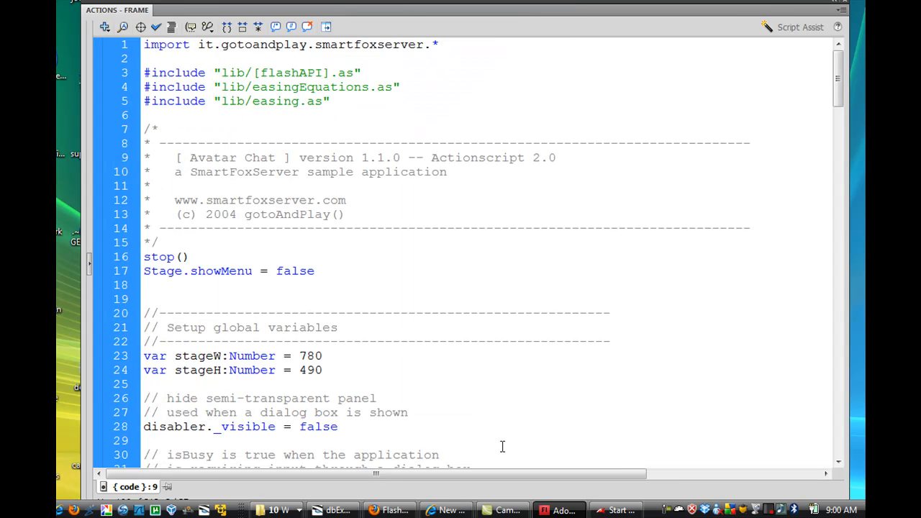
mouse_move(618, 281)
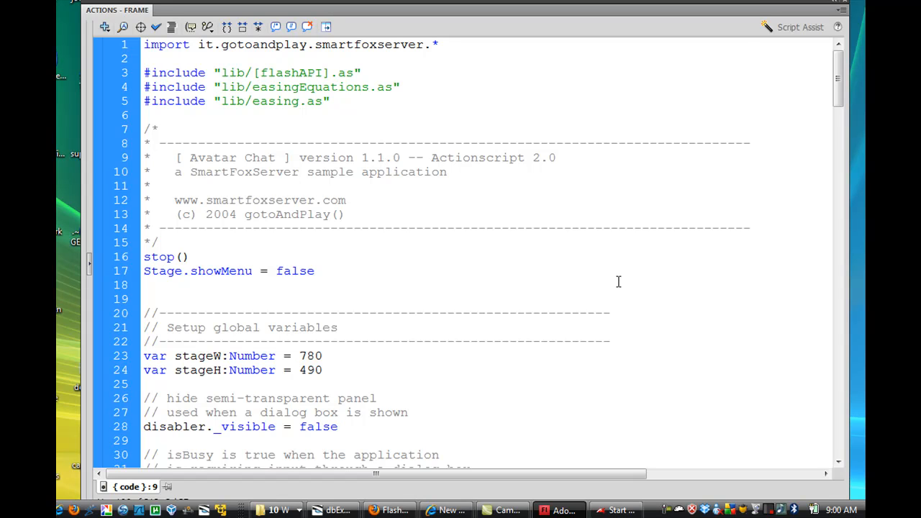
mouse_move(517, 227)
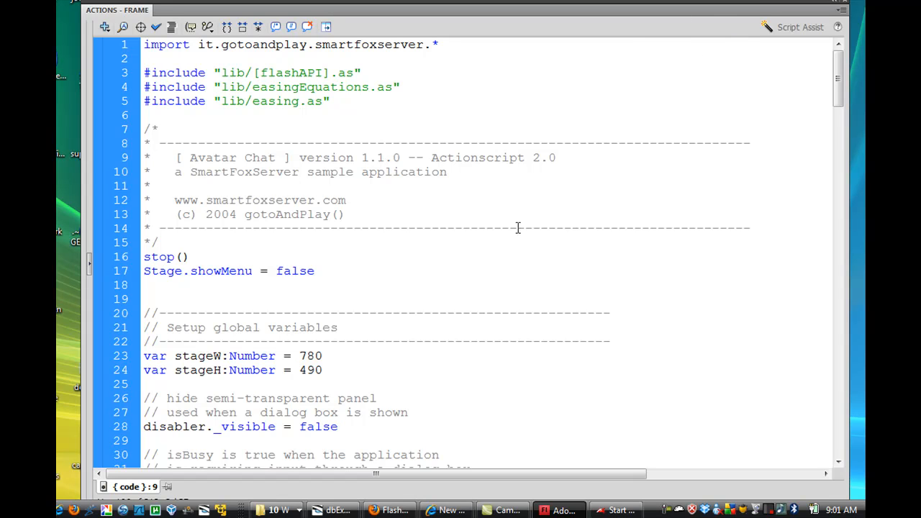
Step: Scroll the script to the server block with IP 127.0.0.1, port 9339 and dbZone
scroll("down", 3)
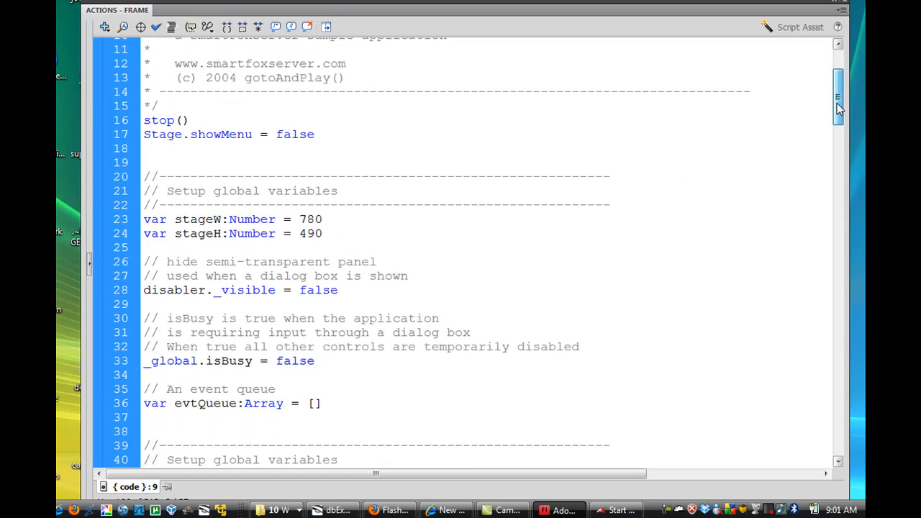
scroll("down", 3)
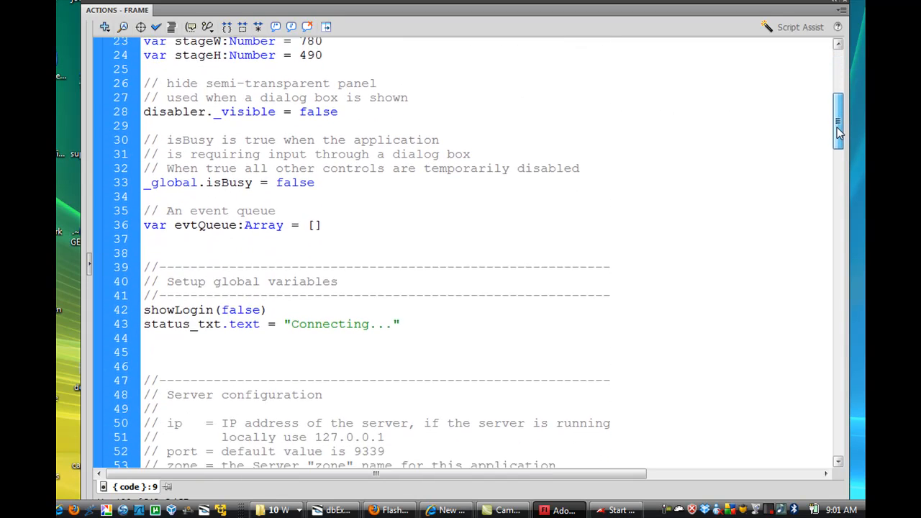
scroll("down", 3)
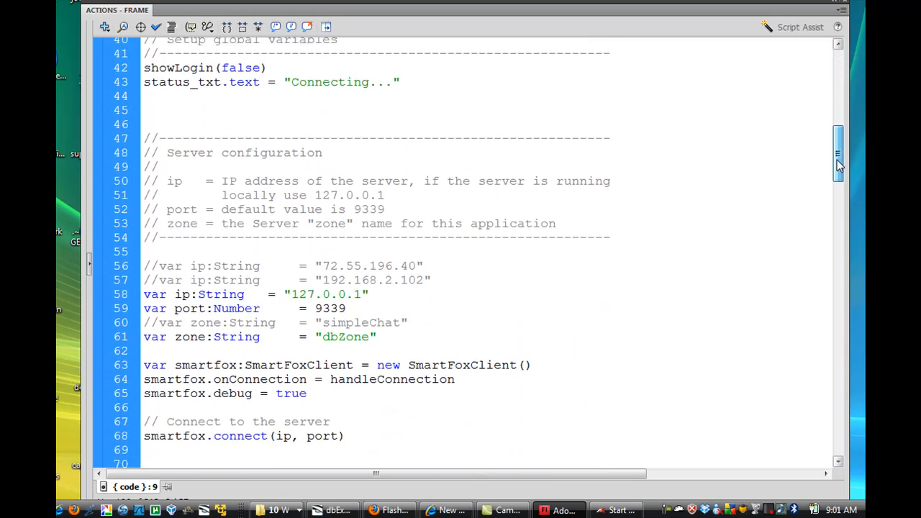
scroll("down", 3)
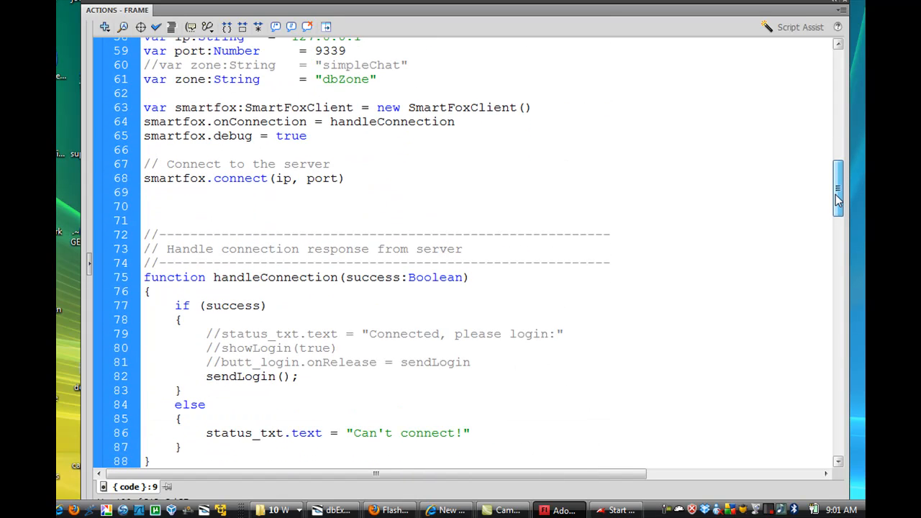
scroll("up", 3)
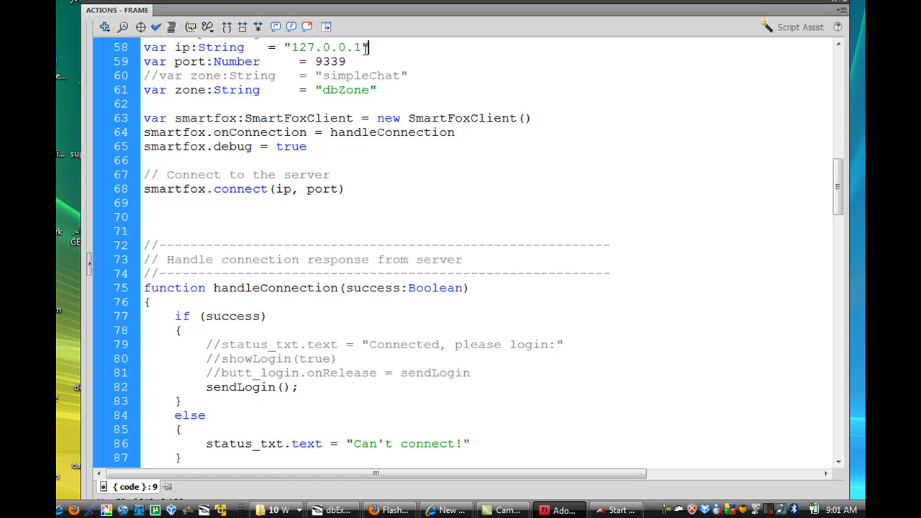
double_click(325, 47)
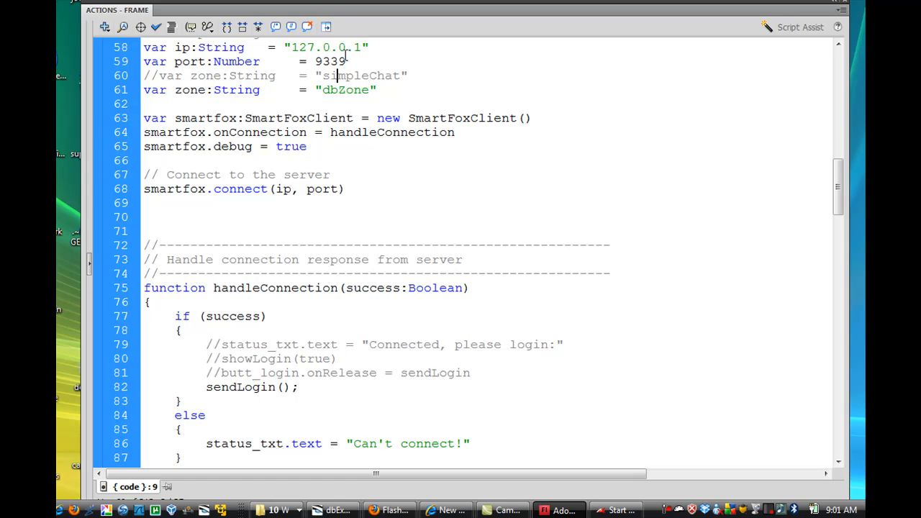
left_click(617, 510)
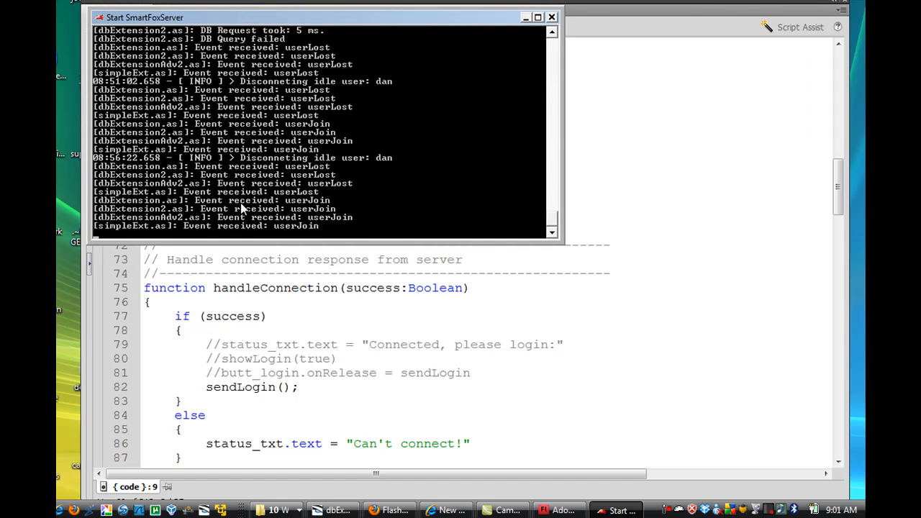
mouse_move(510, 26)
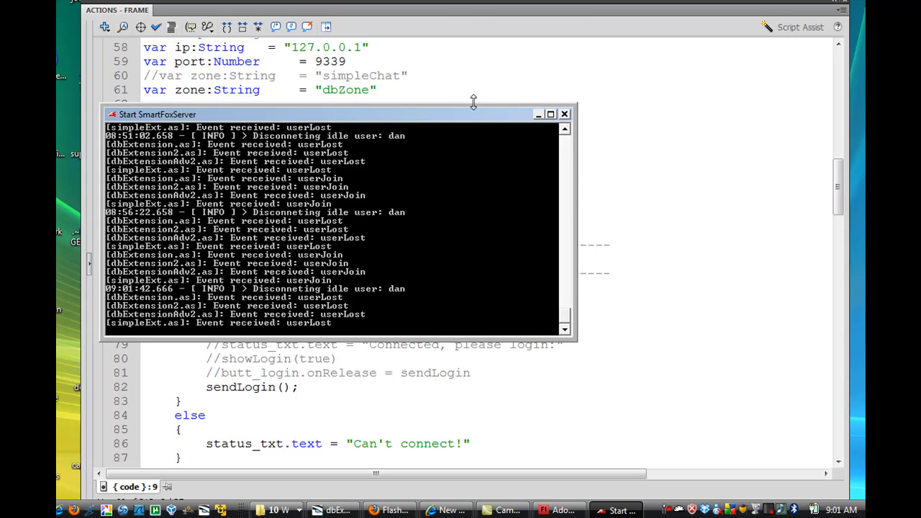
Step: Scroll the SmartFoxServer log to the 09:01 idle disconnect and userJoin events
scroll("down", 3)
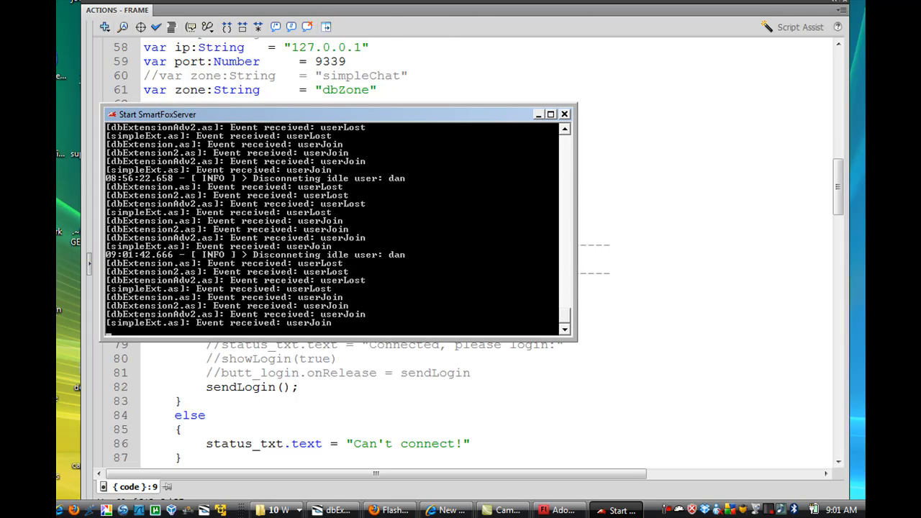
mouse_move(378, 71)
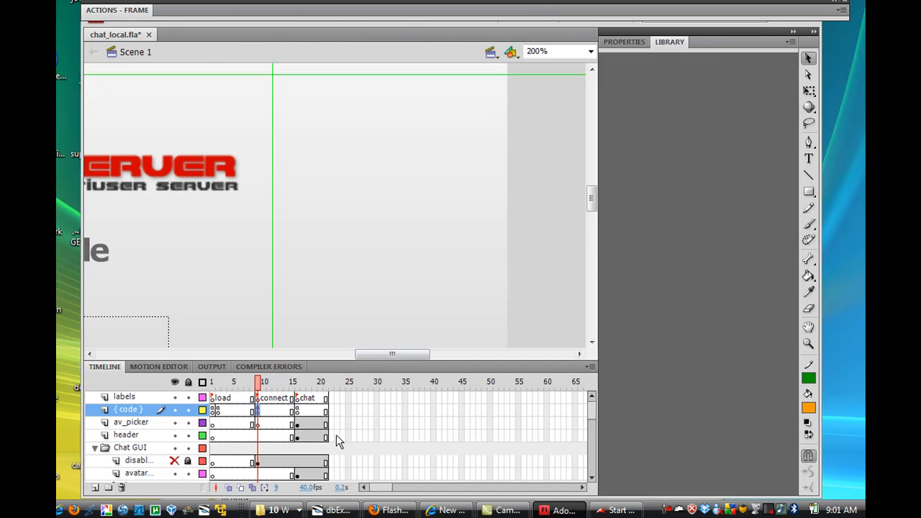
mouse_move(603, 361)
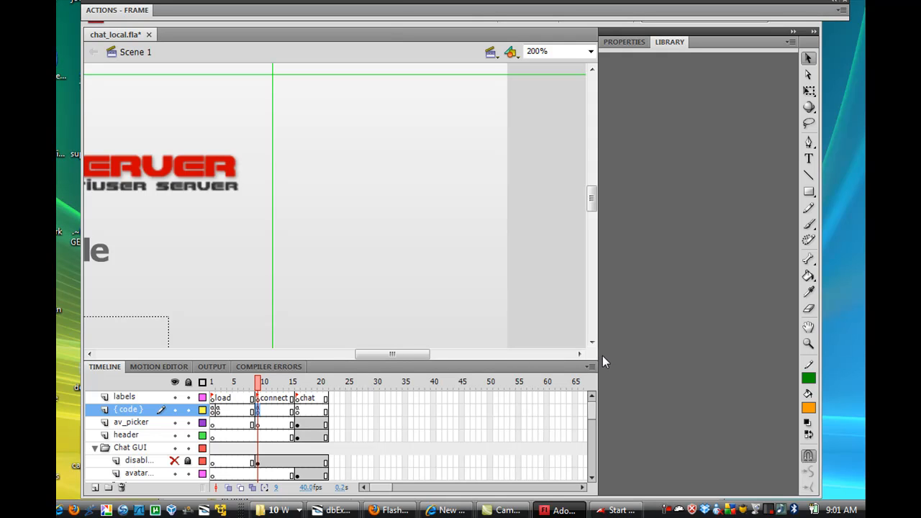
mouse_move(360, 34)
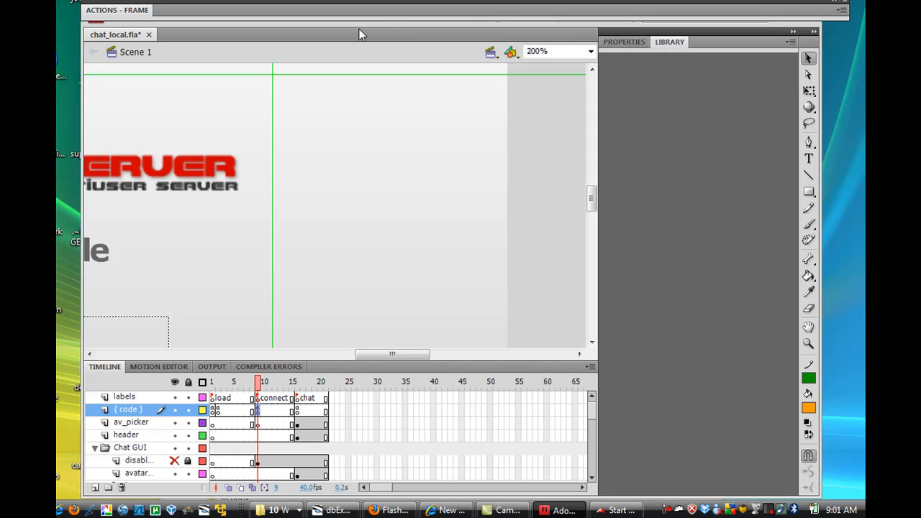
mouse_move(389, 220)
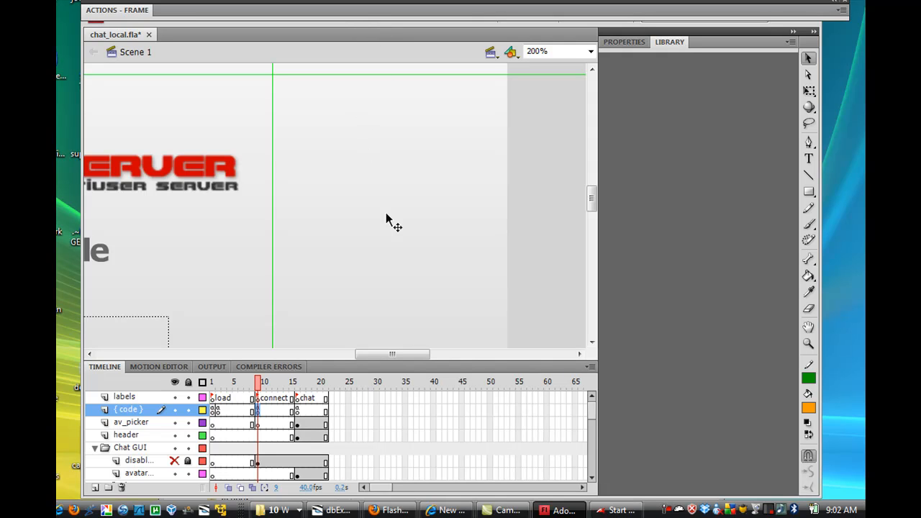
Step: Bring the SmartFoxServer log window to the front
left_click(617, 510)
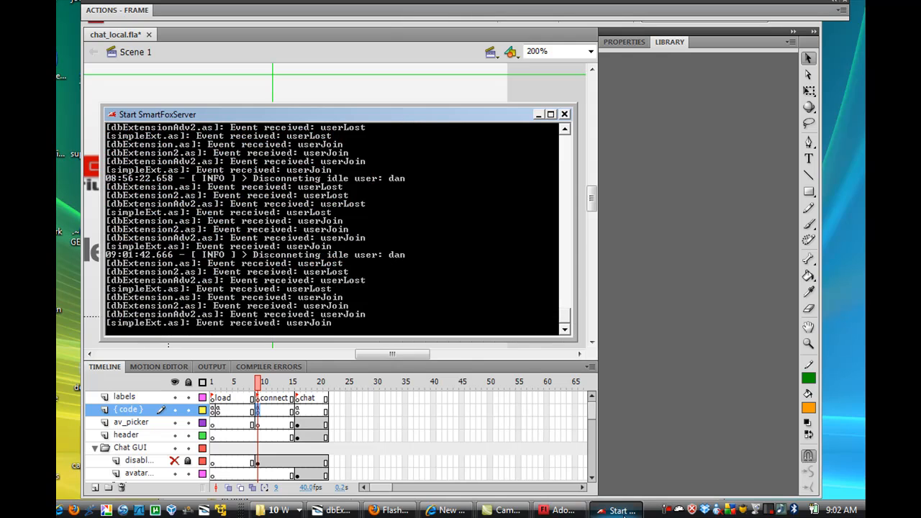
mouse_move(426, 128)
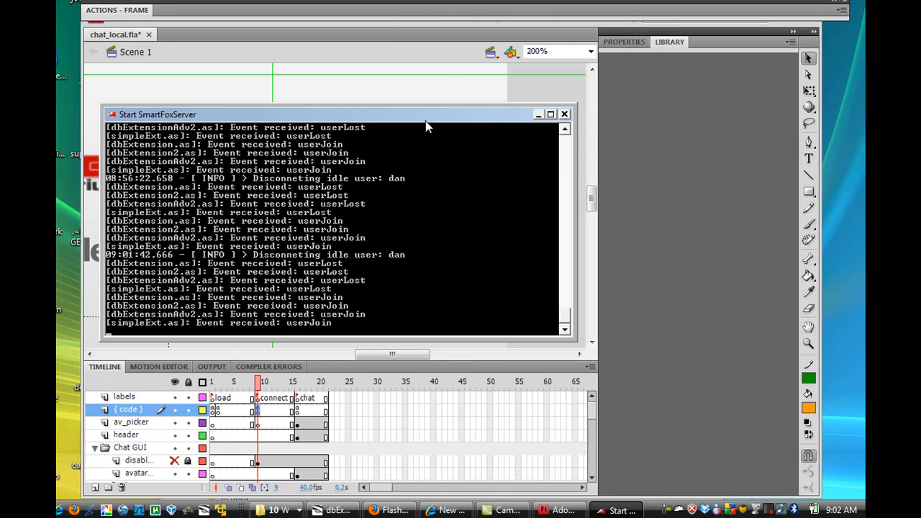
mouse_move(397, 115)
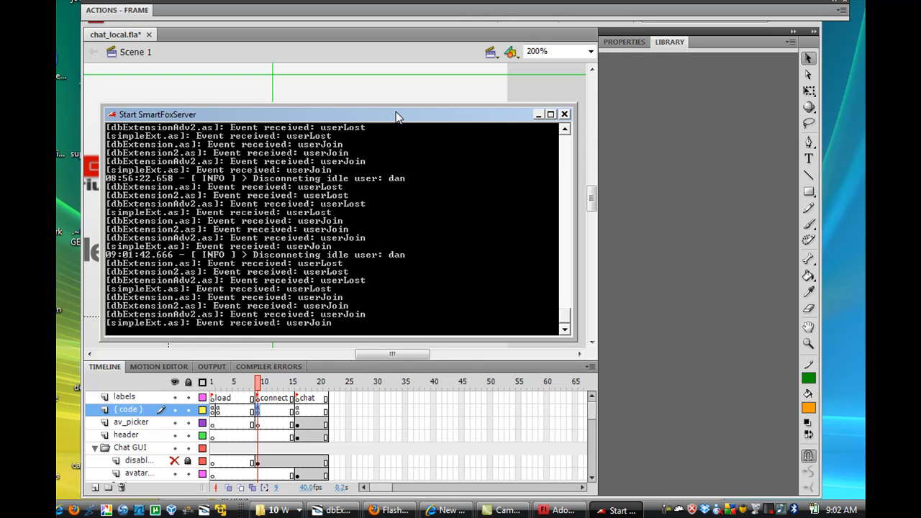
mouse_move(383, 18)
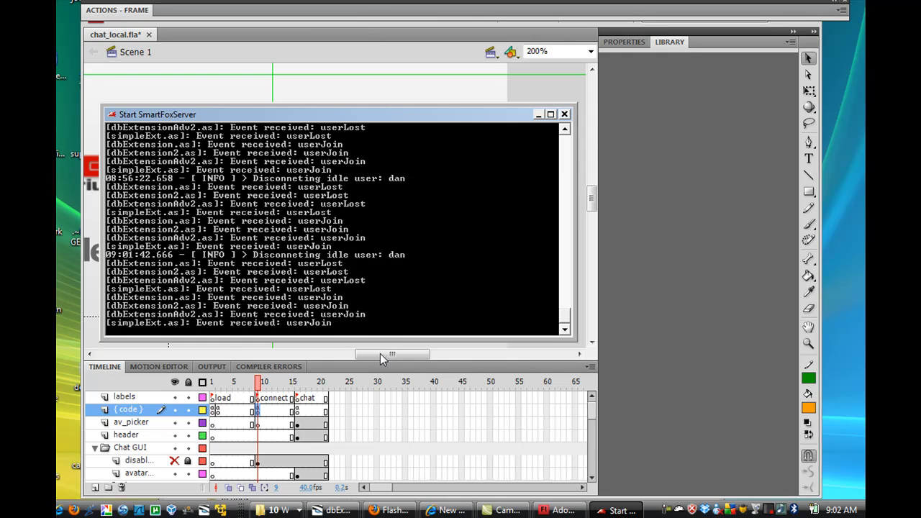
mouse_move(701, 357)
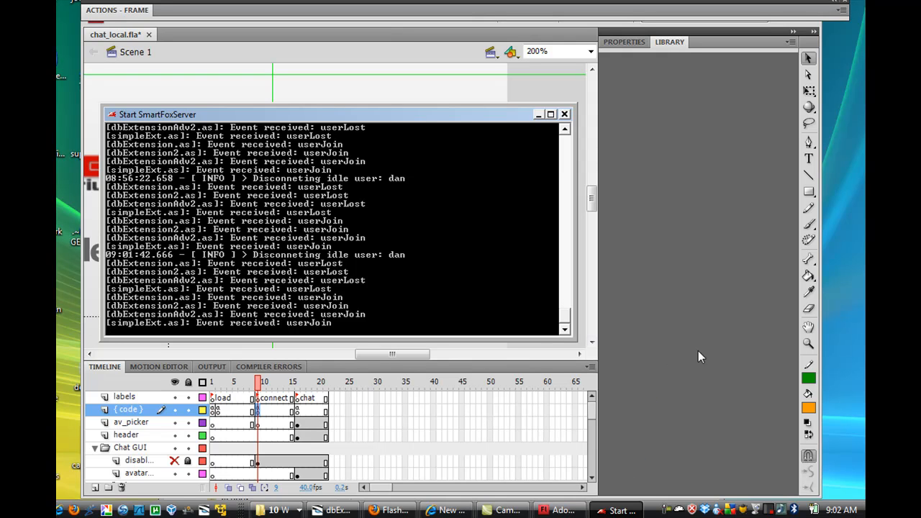
mouse_move(676, 410)
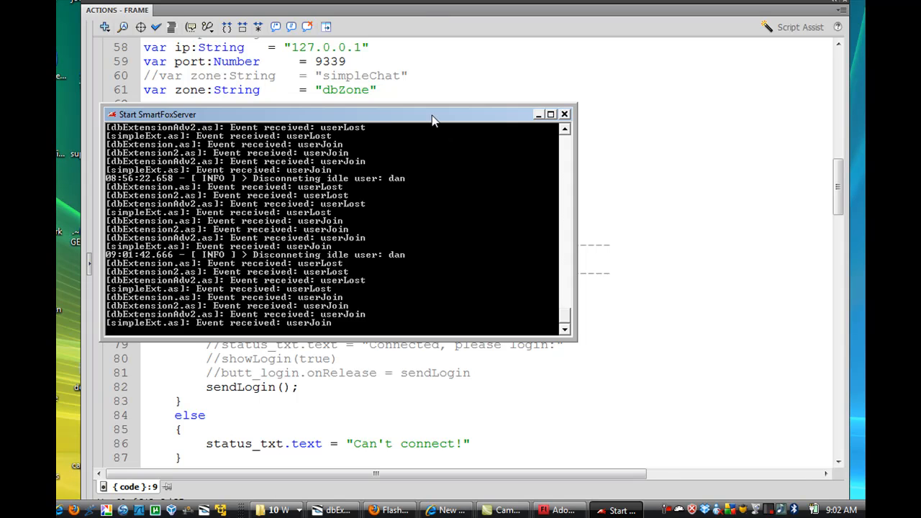
Step: Drag the SmartFoxServer log window aside to uncover the connection script
left_click_drag(338, 113, 464, 121)
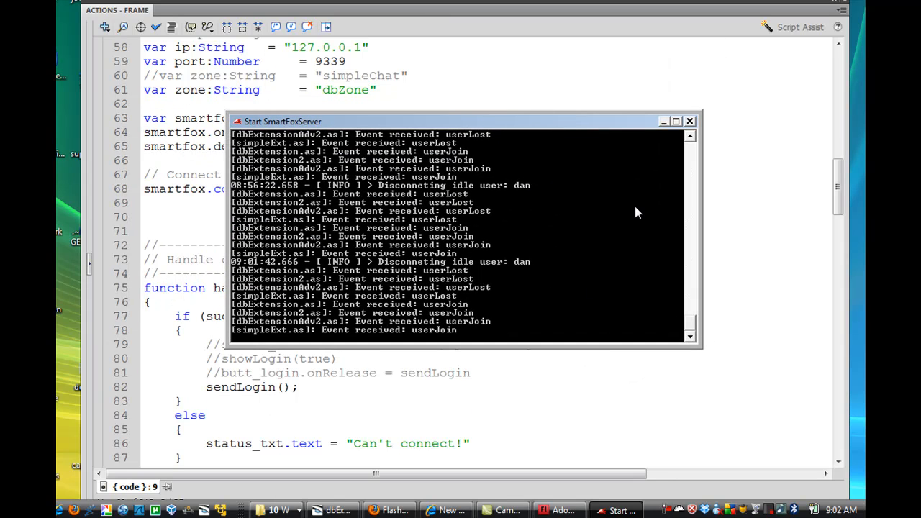
mouse_move(663, 115)
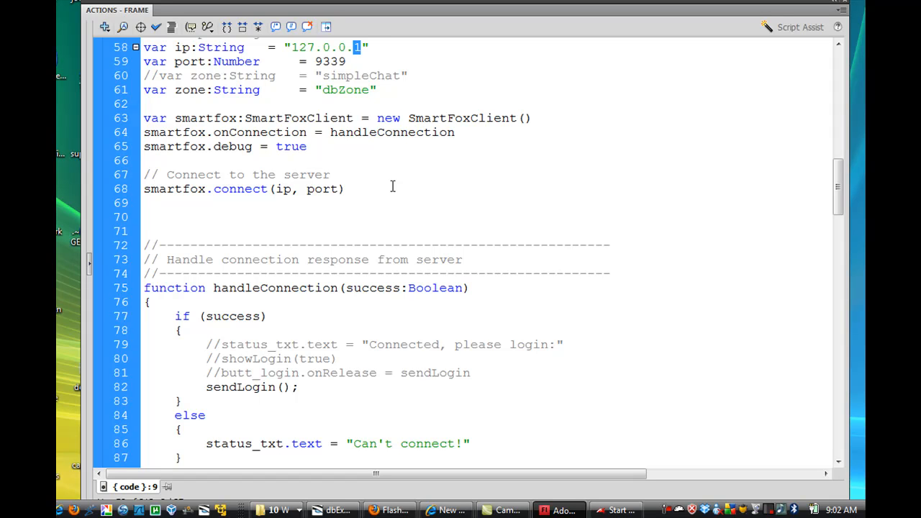
mouse_move(370, 83)
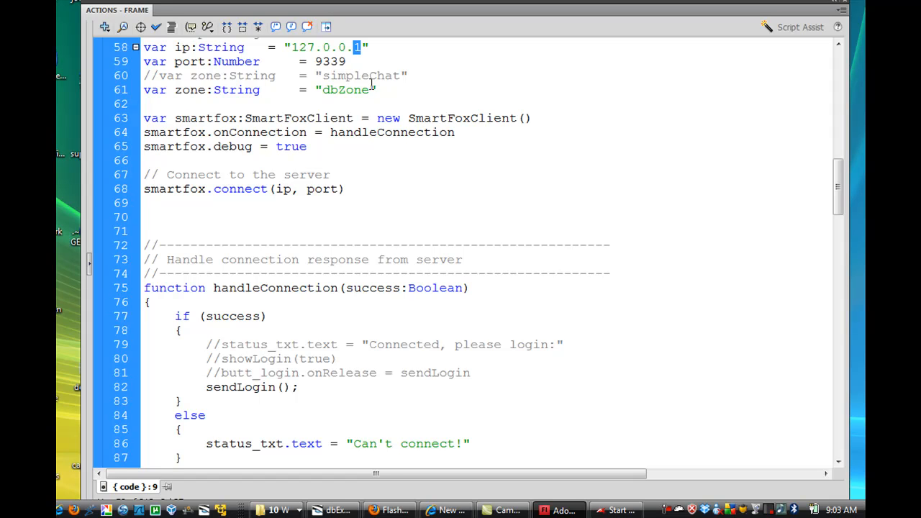
left_click(294, 46)
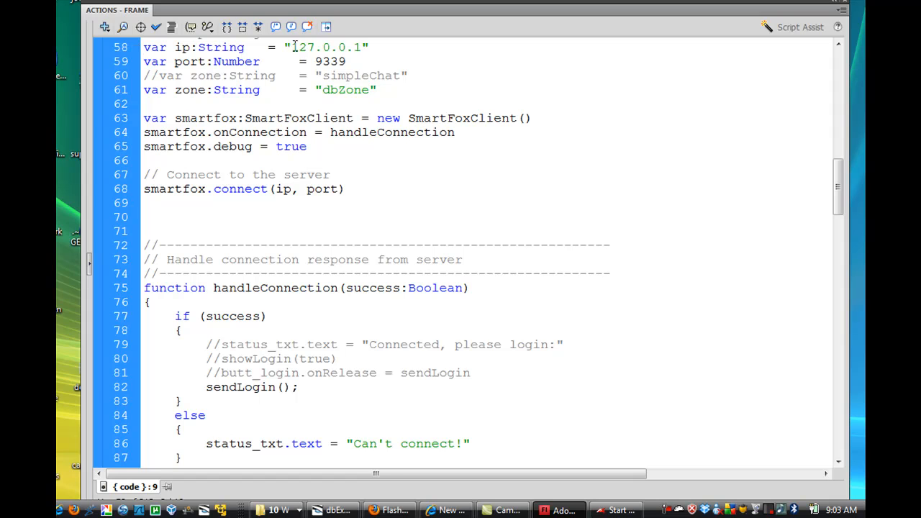
double_click(326, 47)
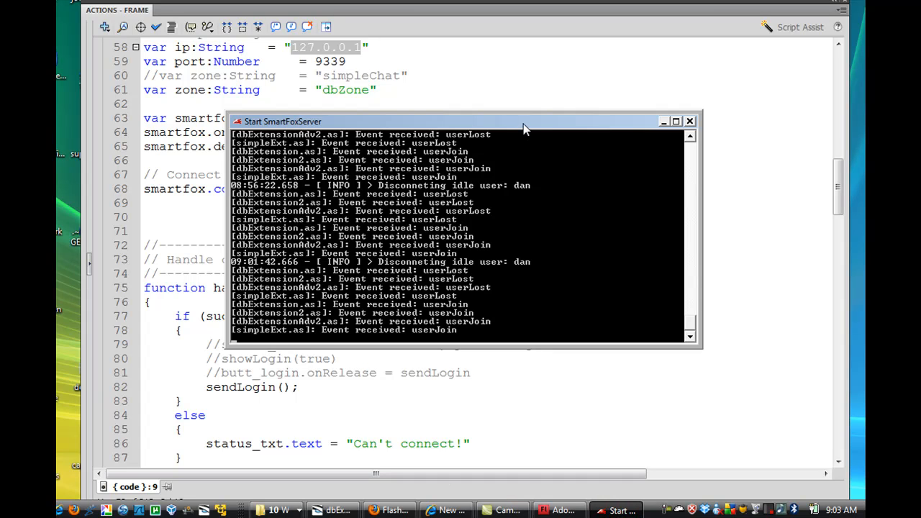
left_click_drag(461, 121, 460, 166)
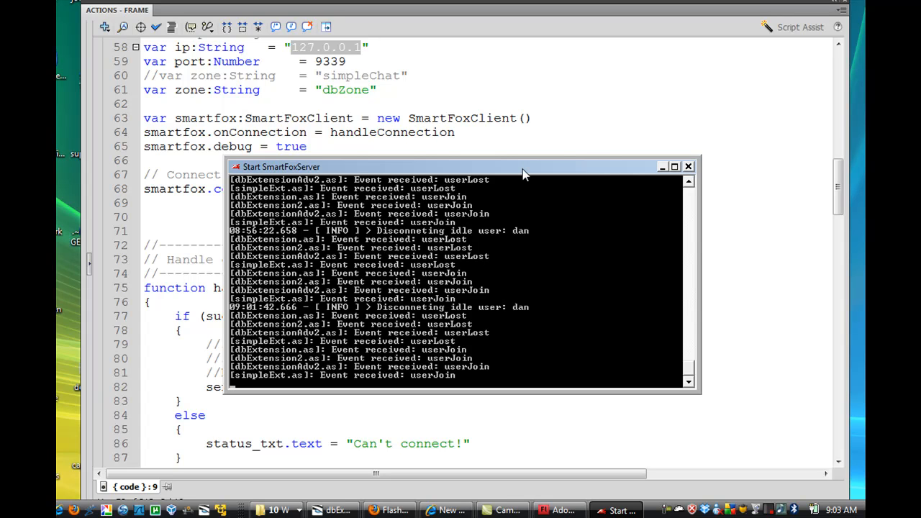
mouse_move(386, 39)
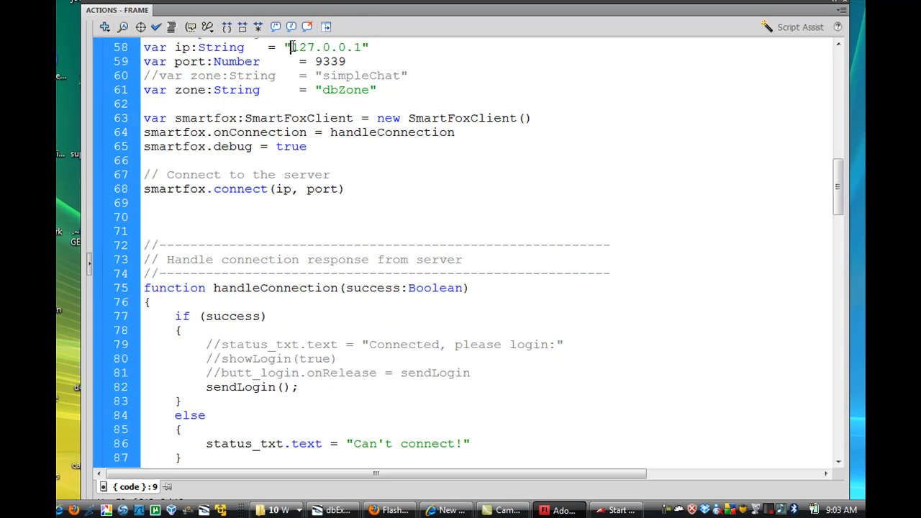
double_click(327, 46)
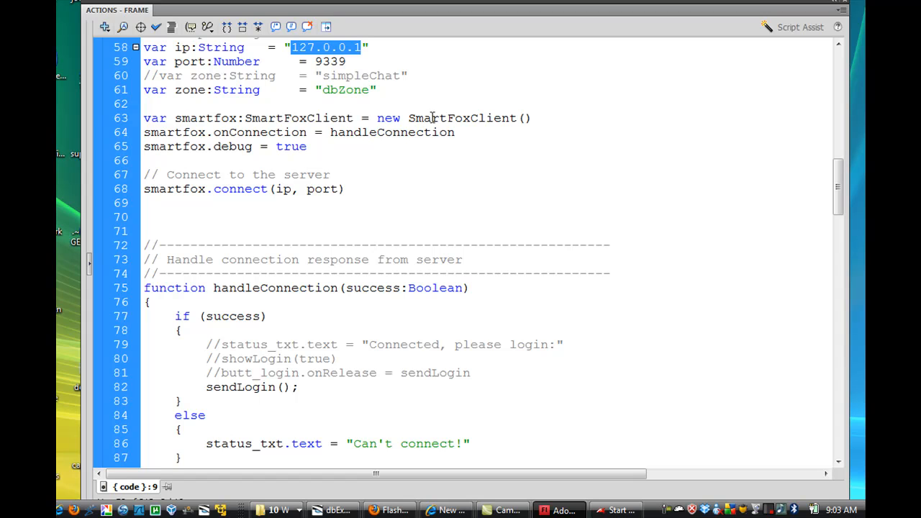
left_click(330, 174)
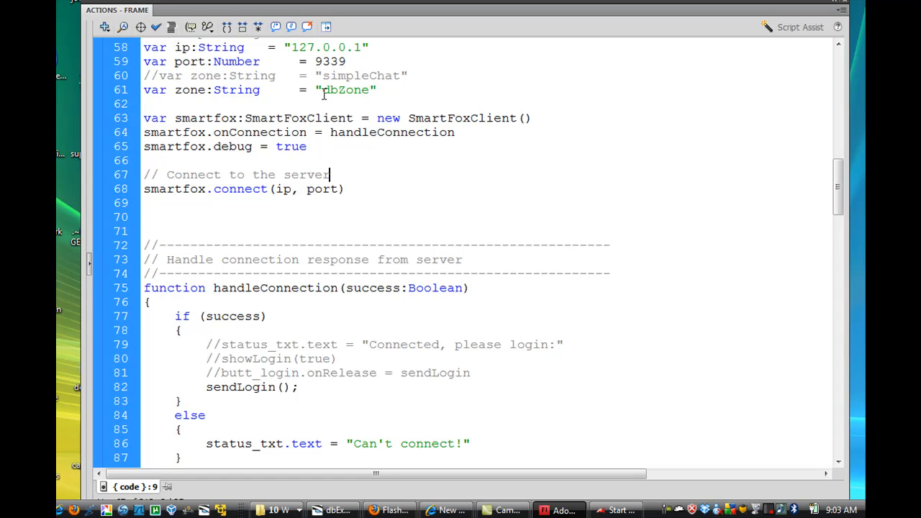
double_click(330, 61)
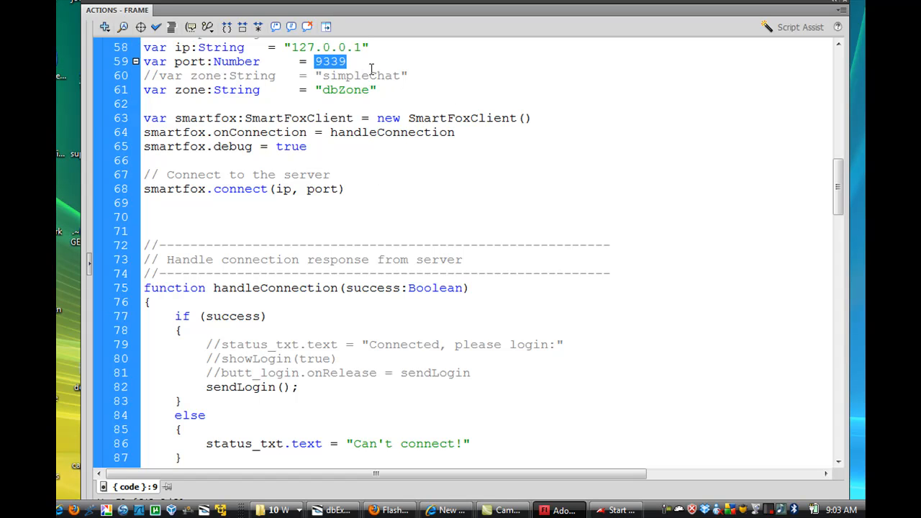
mouse_move(407, 229)
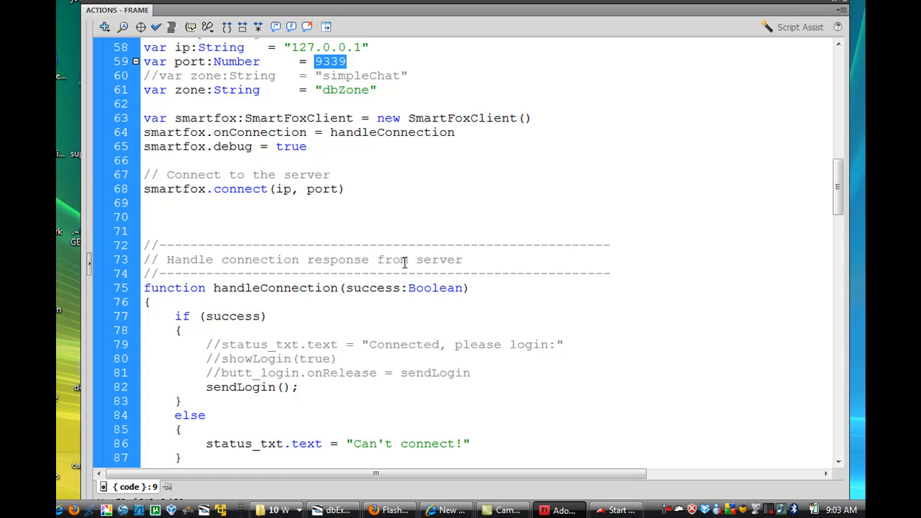
mouse_move(342, 233)
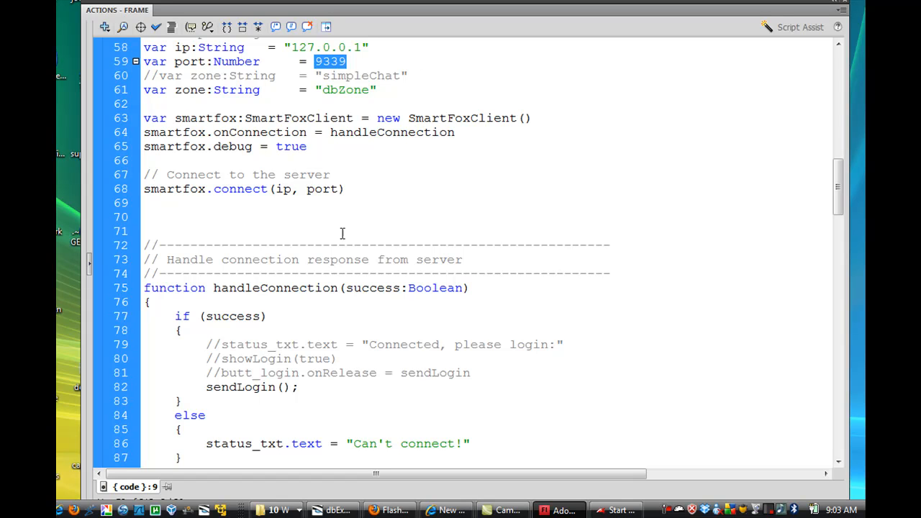
mouse_move(430, 107)
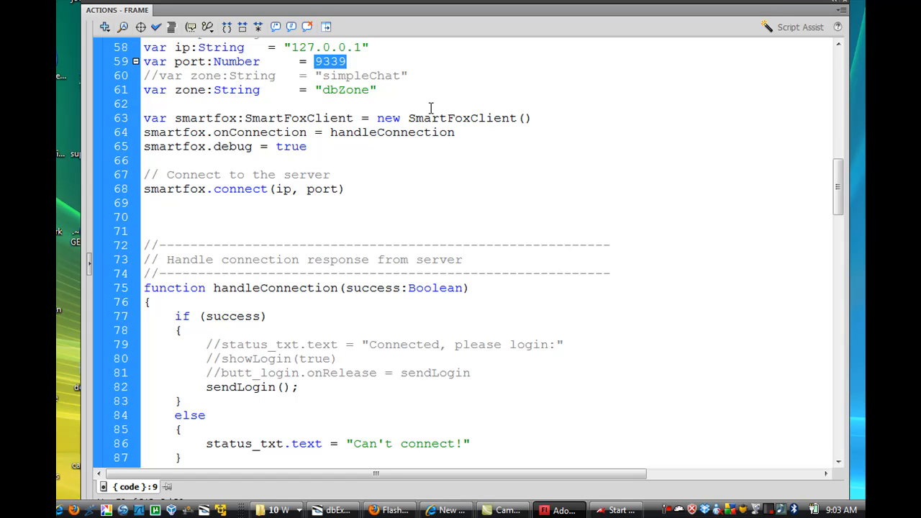
mouse_move(387, 41)
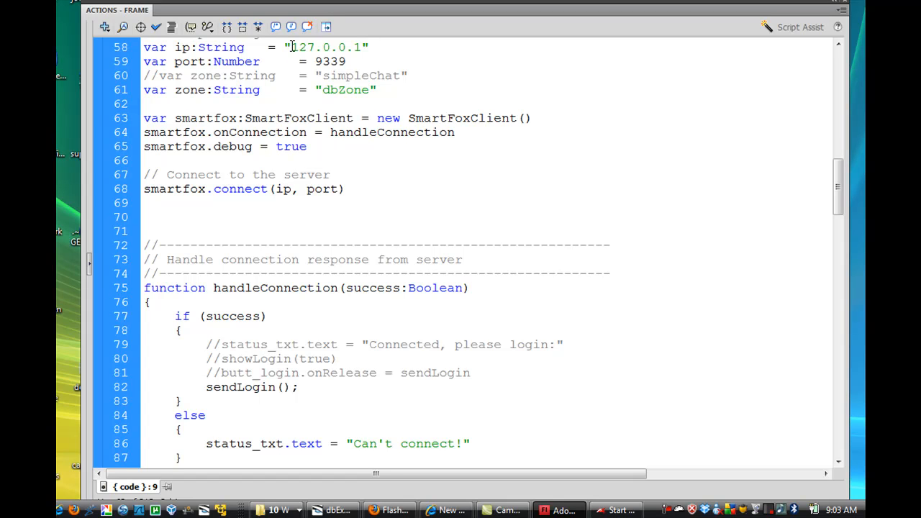
double_click(327, 47)
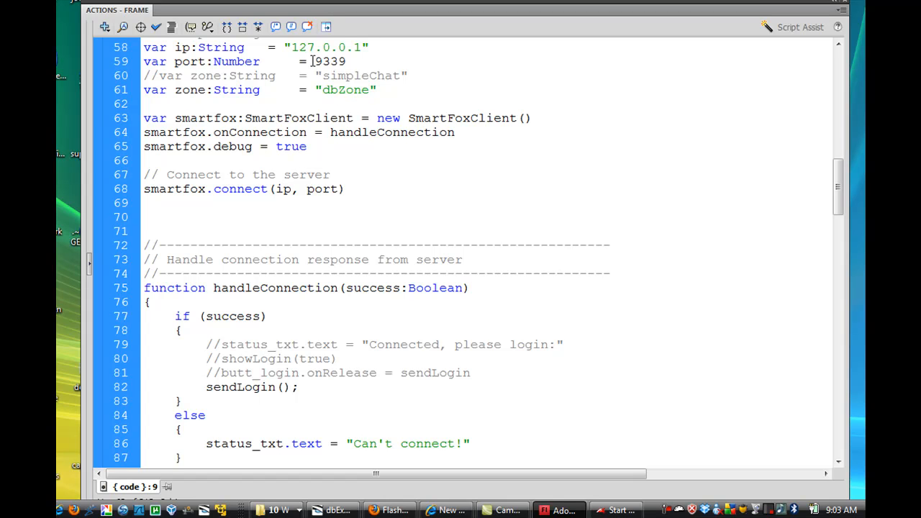
double_click(328, 61)
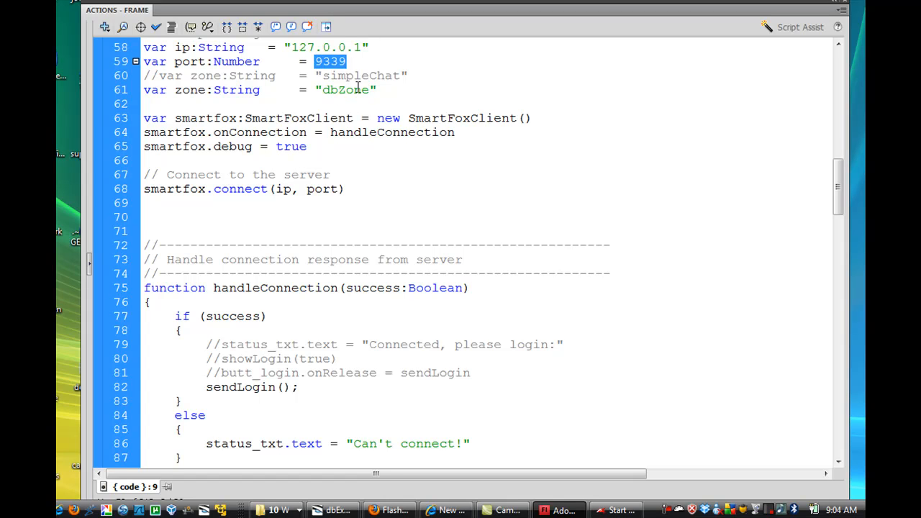
left_click(365, 89)
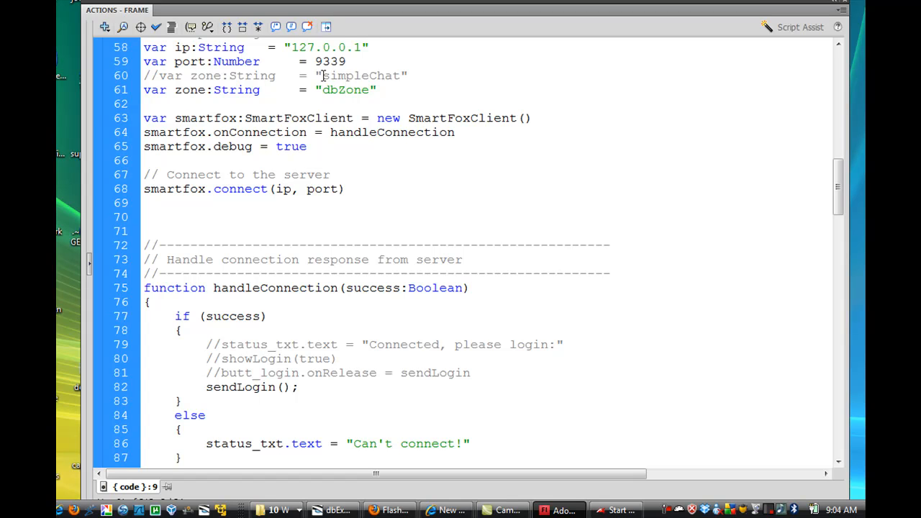
double_click(362, 75)
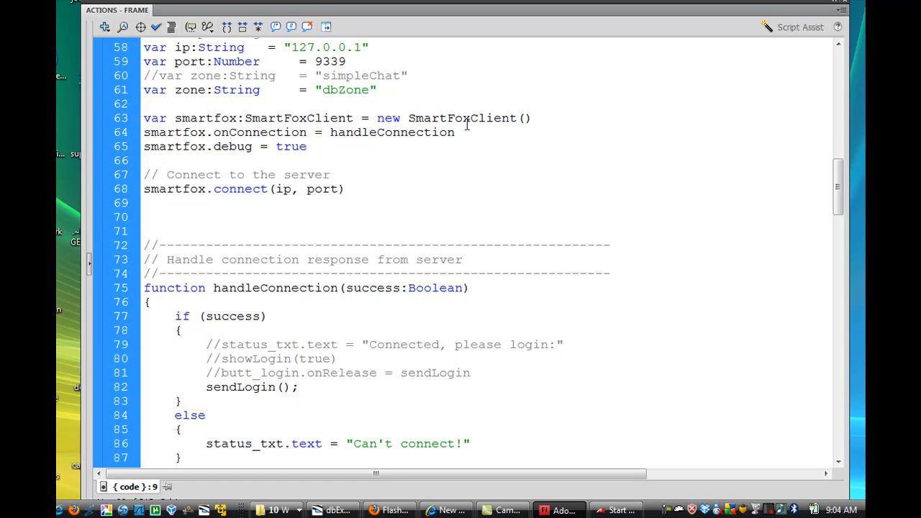
left_click(143, 160)
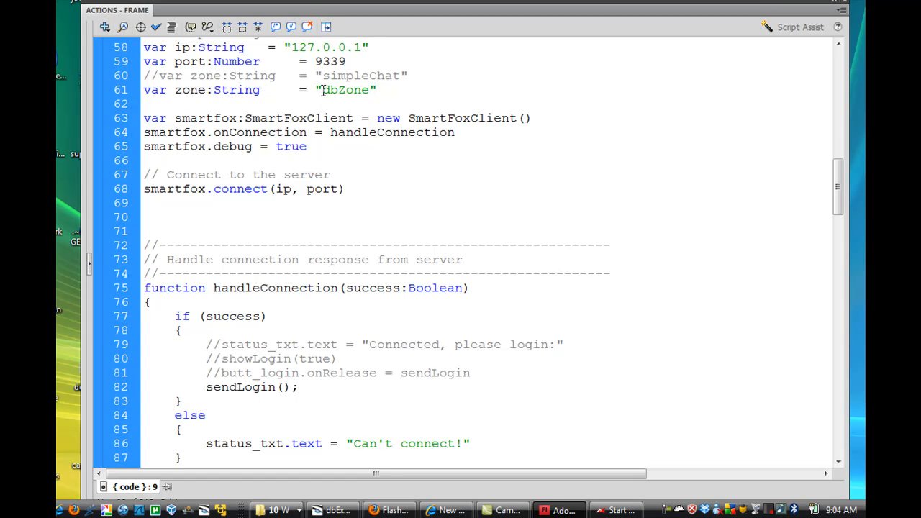
double_click(345, 89)
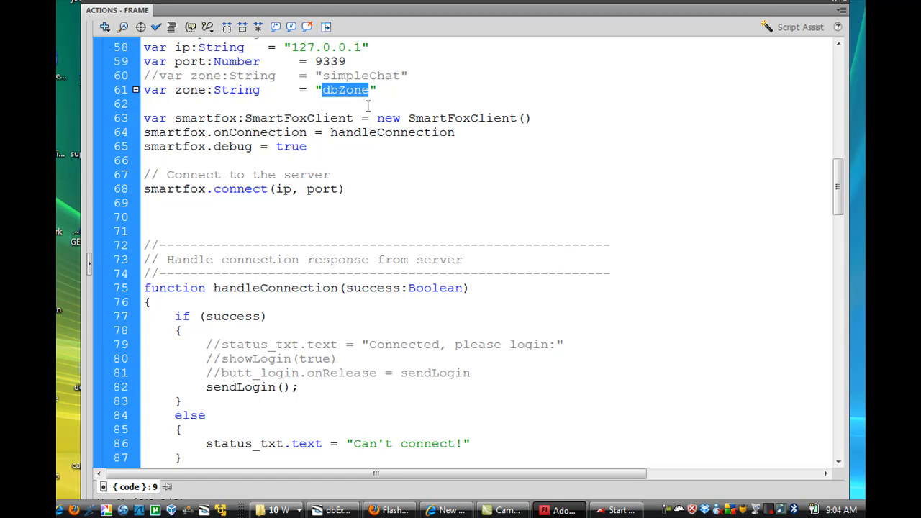
left_click(359, 118)
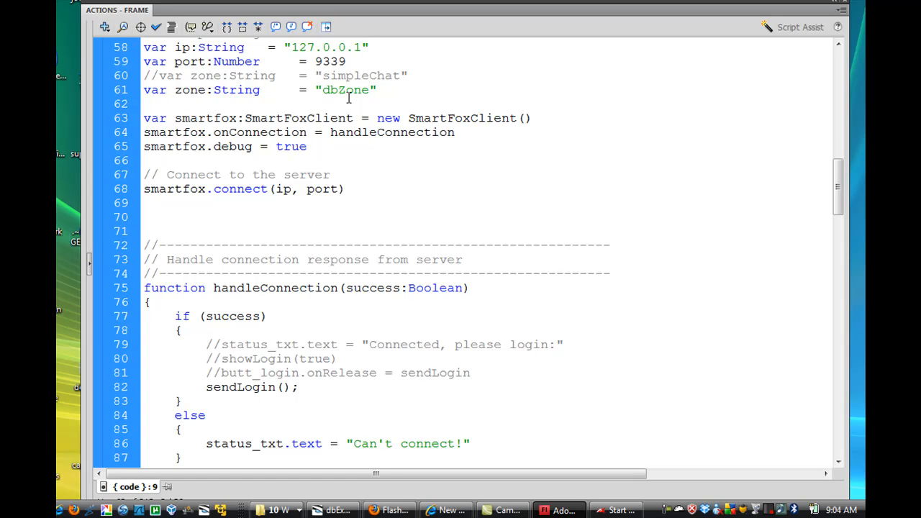
left_click(143, 103)
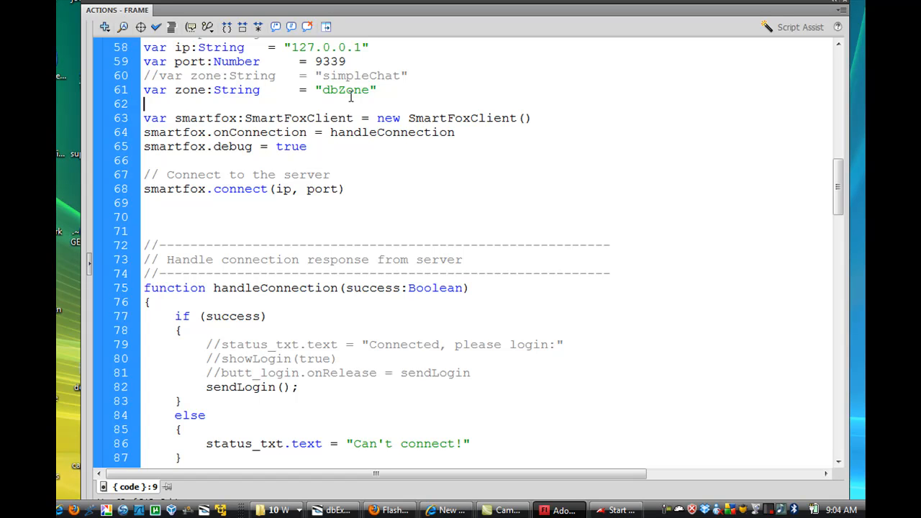
scroll("down", 3)
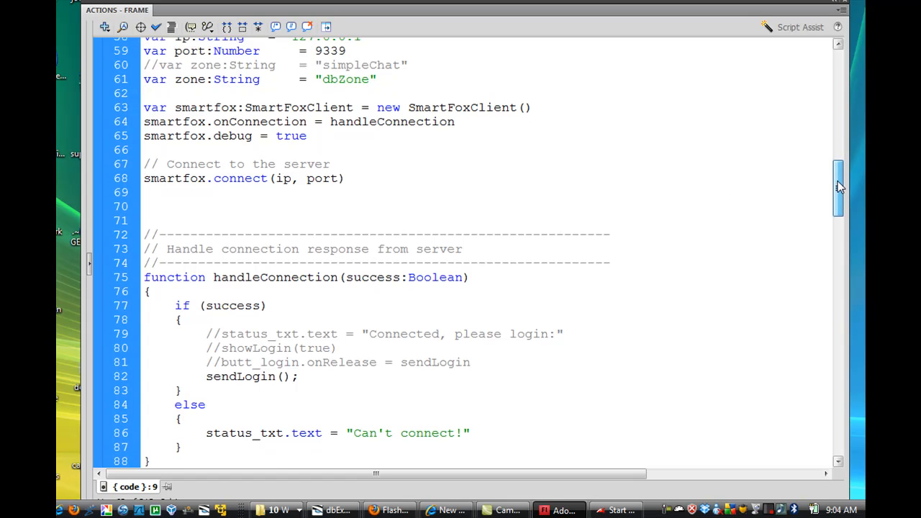
Step: Highlight the commented-out login button handler, then scroll down to sendLogin
scroll("down", 3)
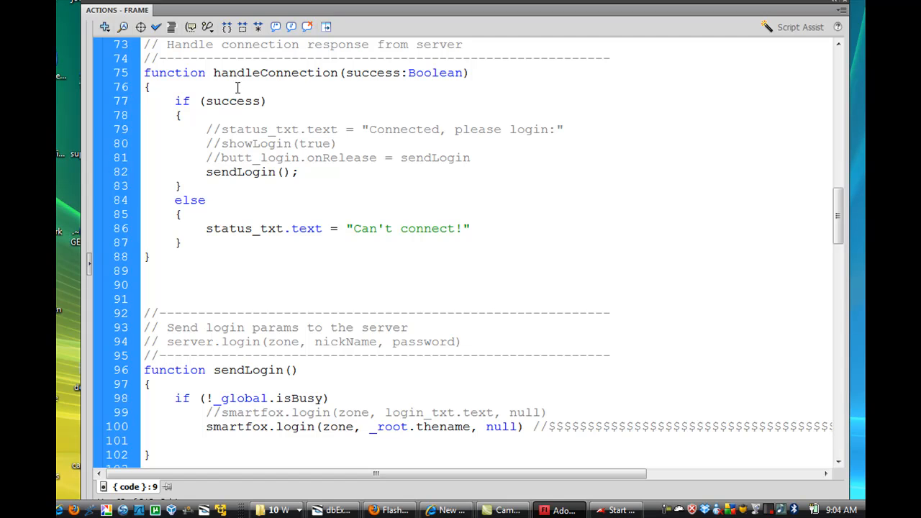
mouse_move(222, 158)
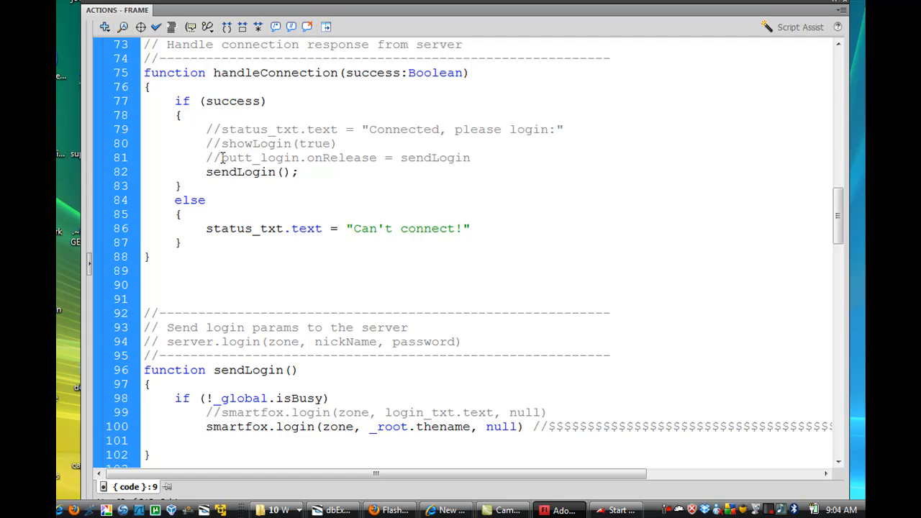
double_click(252, 171)
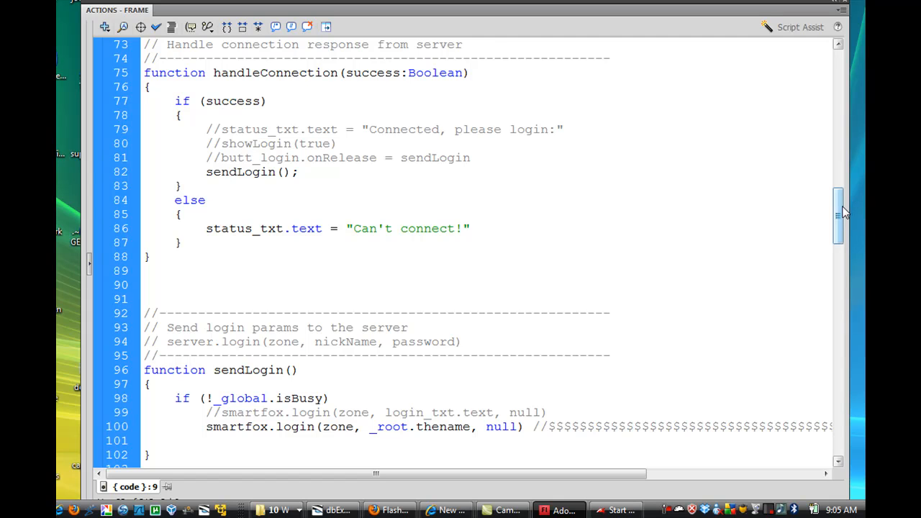
scroll("down", 3)
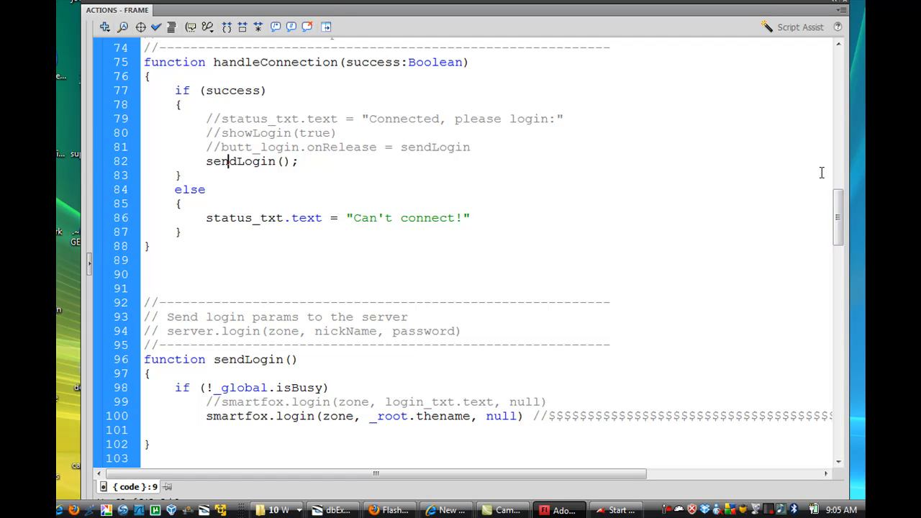
scroll("down", 3)
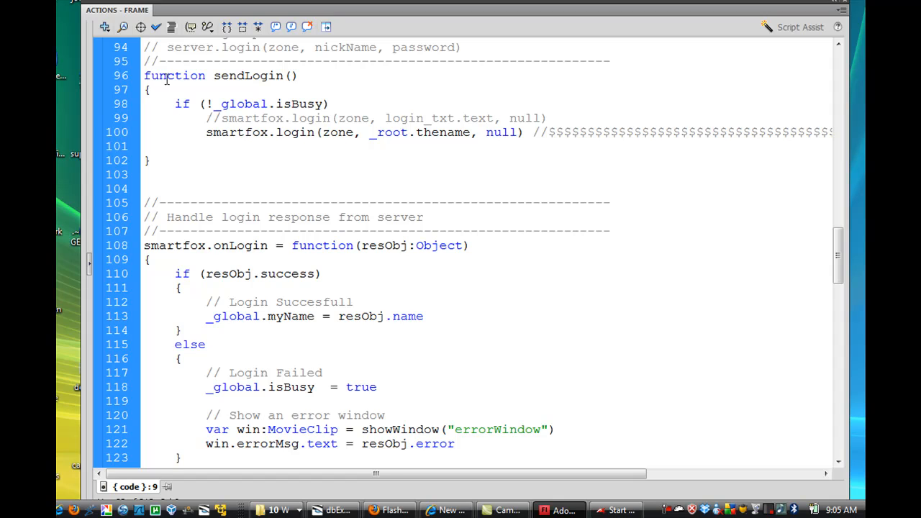
mouse_move(199, 132)
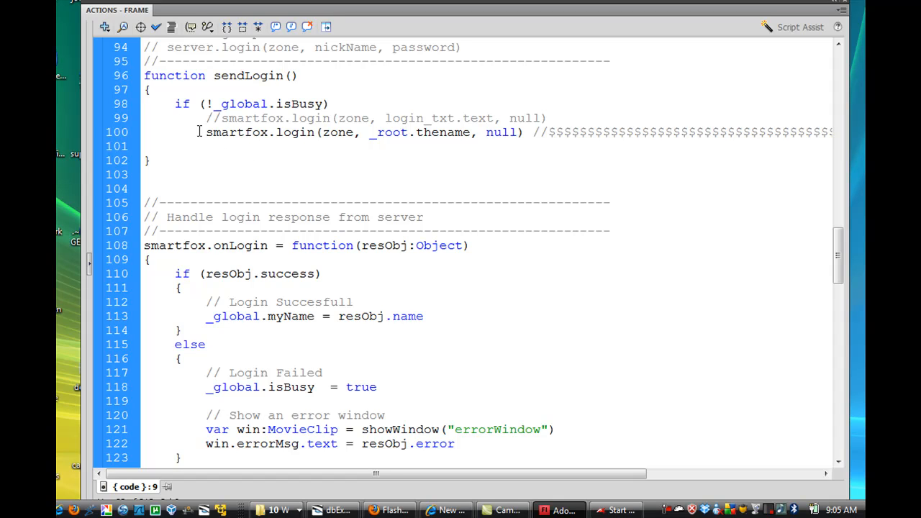
Step: Highlight the active smartfox.login call and login_txt.text in the old login line
double_click(238, 132)
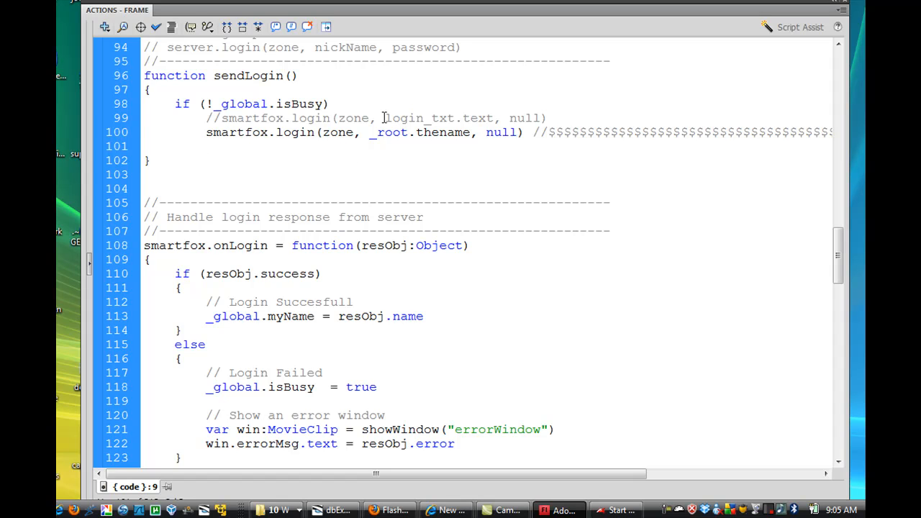
double_click(438, 118)
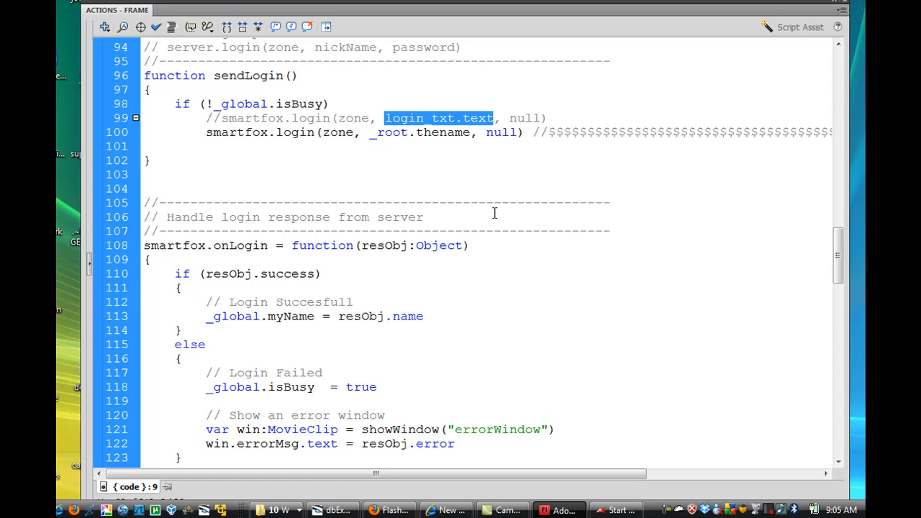
left_click(426, 196)
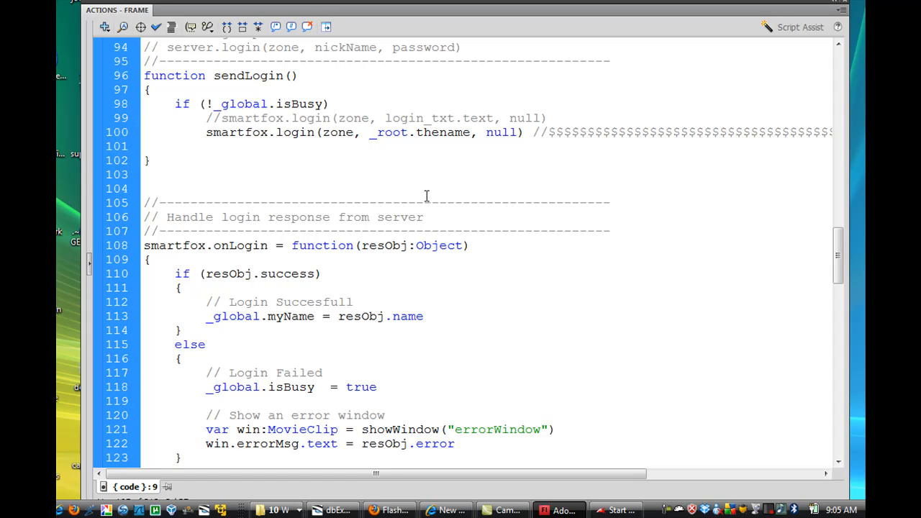
double_click(417, 132)
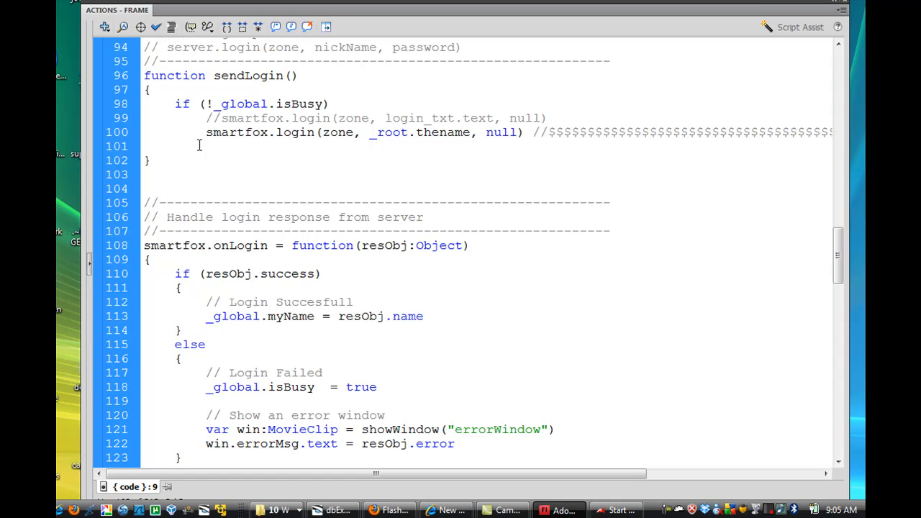
mouse_move(525, 156)
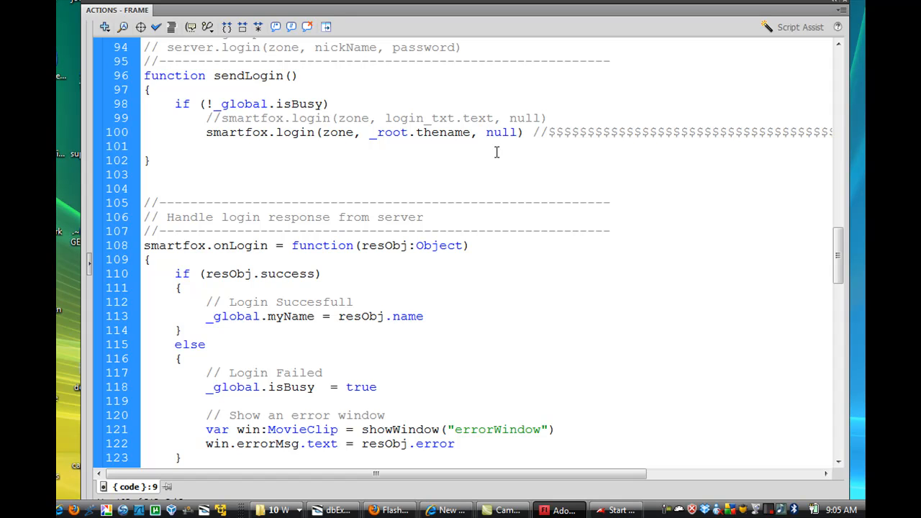
scroll("down", 3)
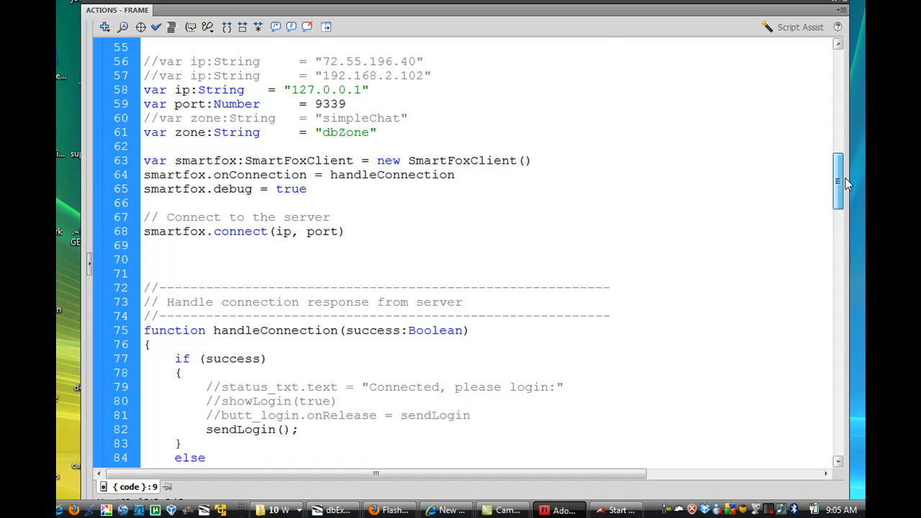
Step: Highlight the dbZone zone name in the connection settings
scroll("down", 3)
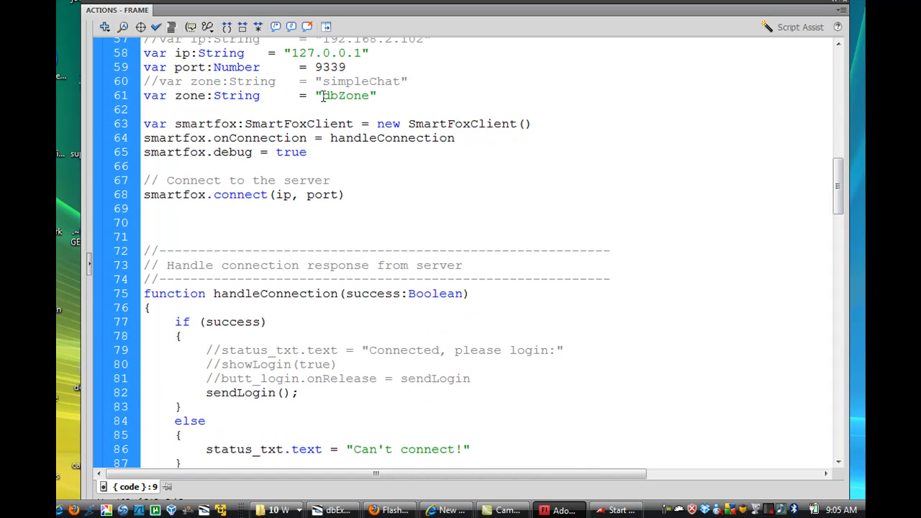
double_click(344, 95)
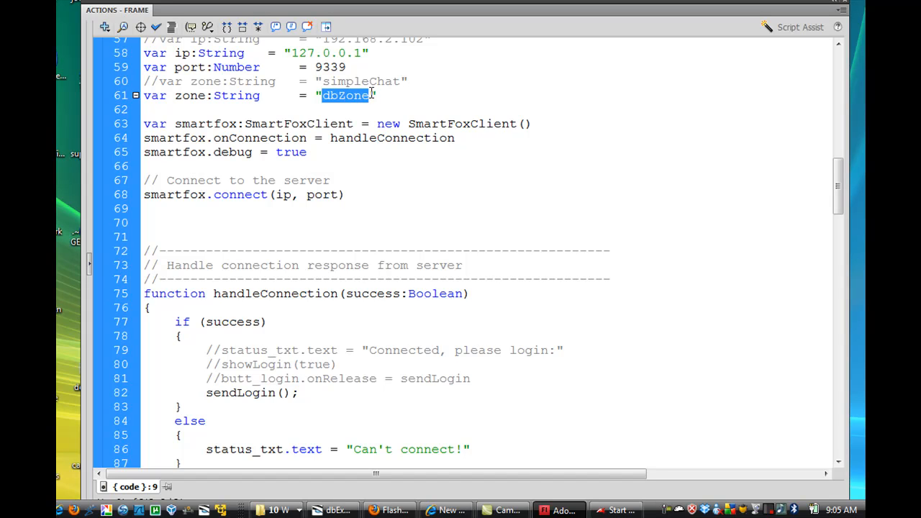